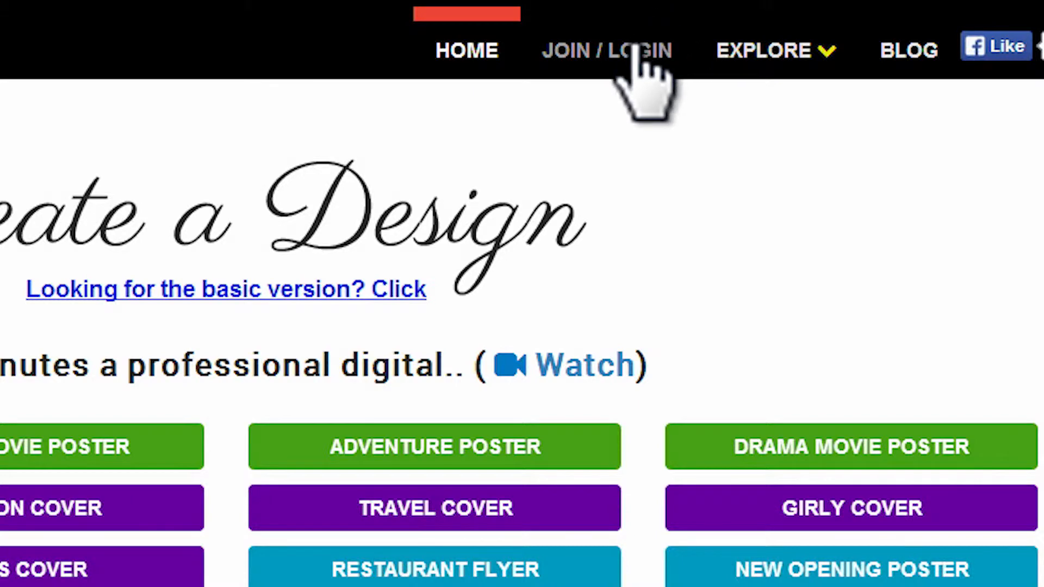
Fill in the join form with theme People and country Mexico, and create the account.
{"action": "left_click", "coordinate": [606, 50]}
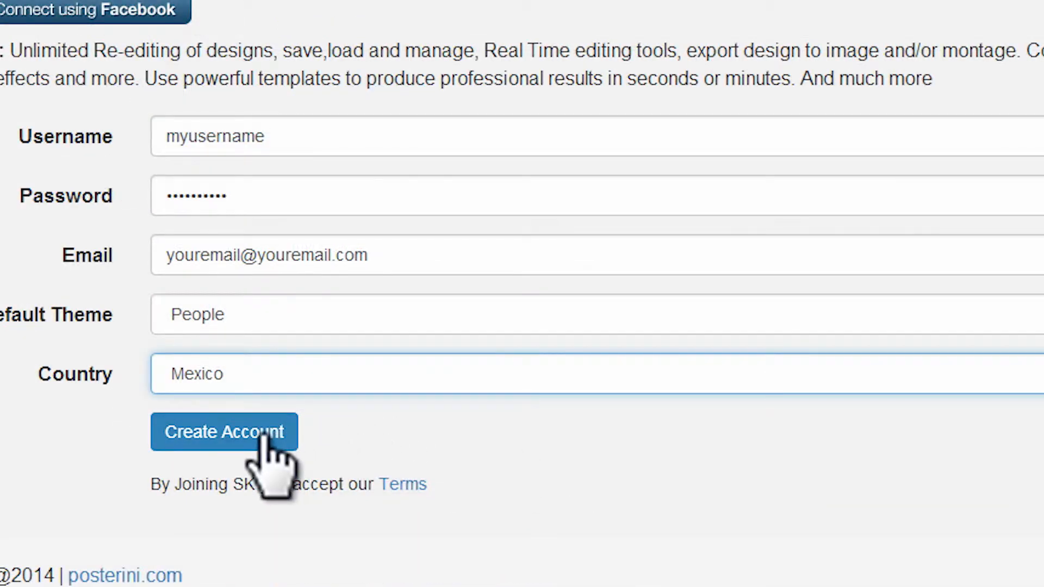
{"action": "left_click", "coordinate": [224, 432]}
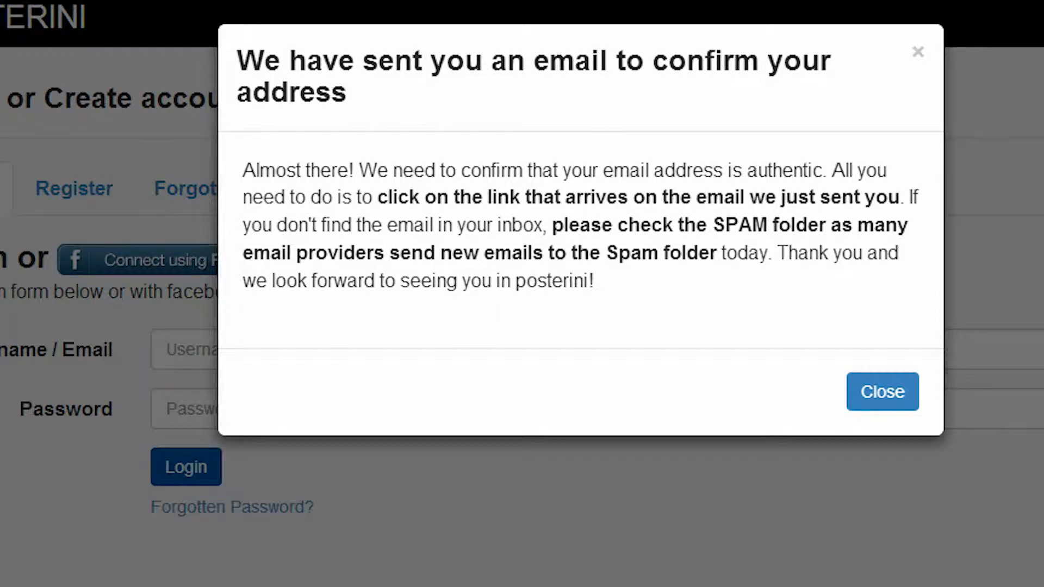
Dismiss the confirmation notice and follow the emailed activation link.
{"action": "left_click", "coordinate": [882, 392]}
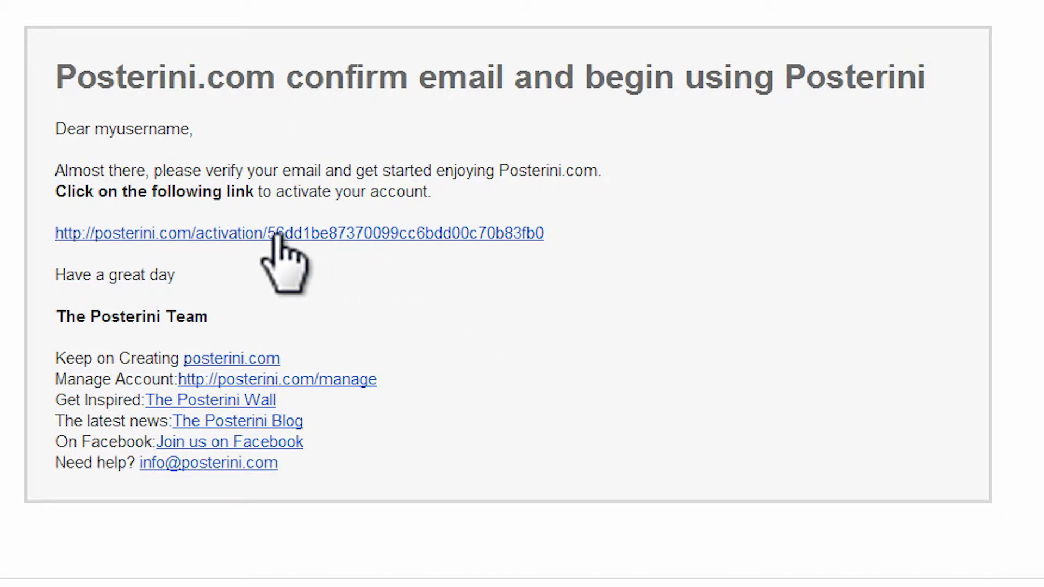
{"action": "left_click", "coordinate": [298, 234]}
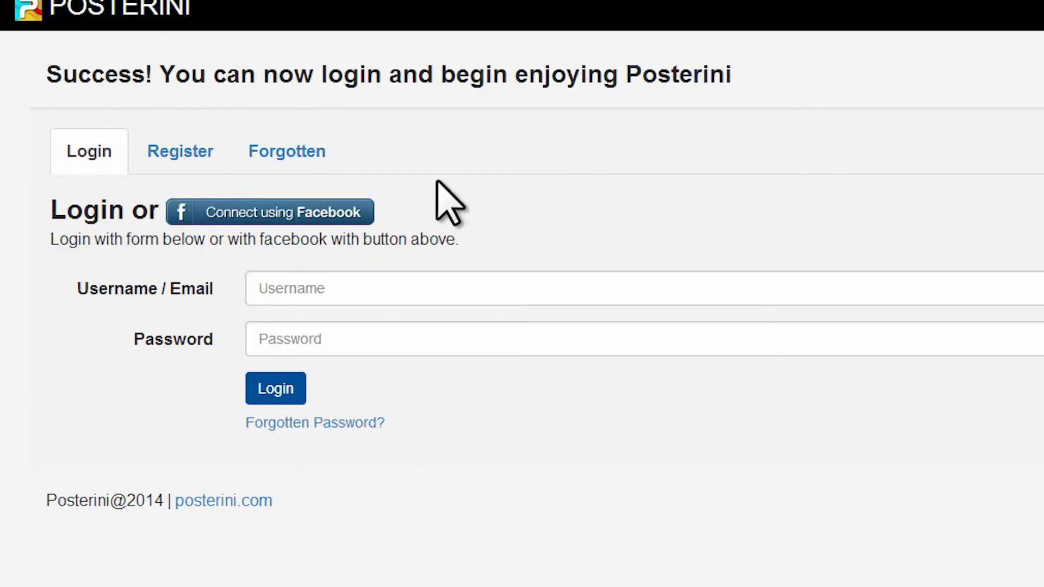
{"action": "mouse_move", "coordinate": [516, 93]}
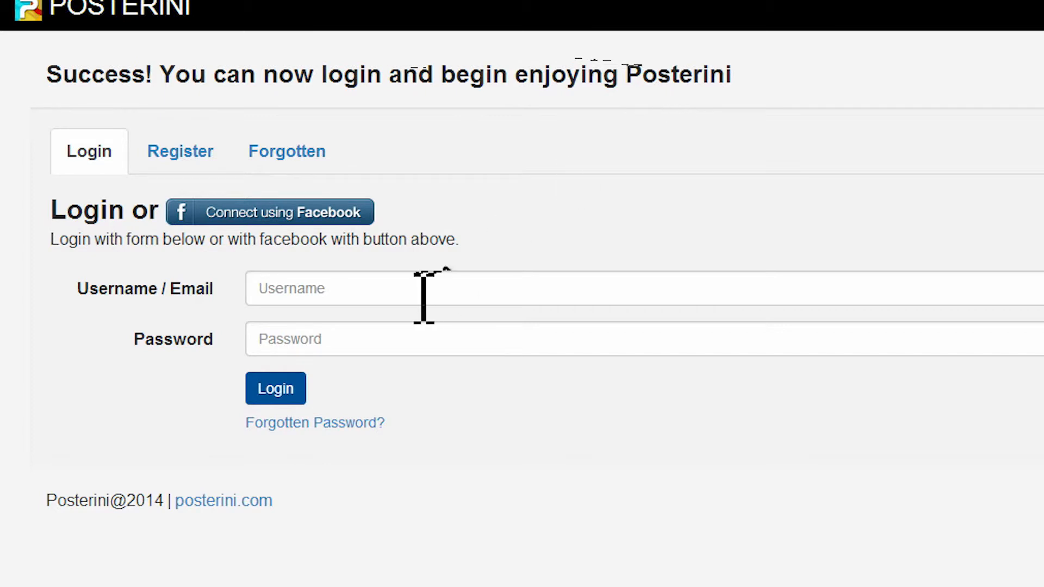
Log in to Posterini with the new account's username and password.
{"action": "type", "text": "••"}
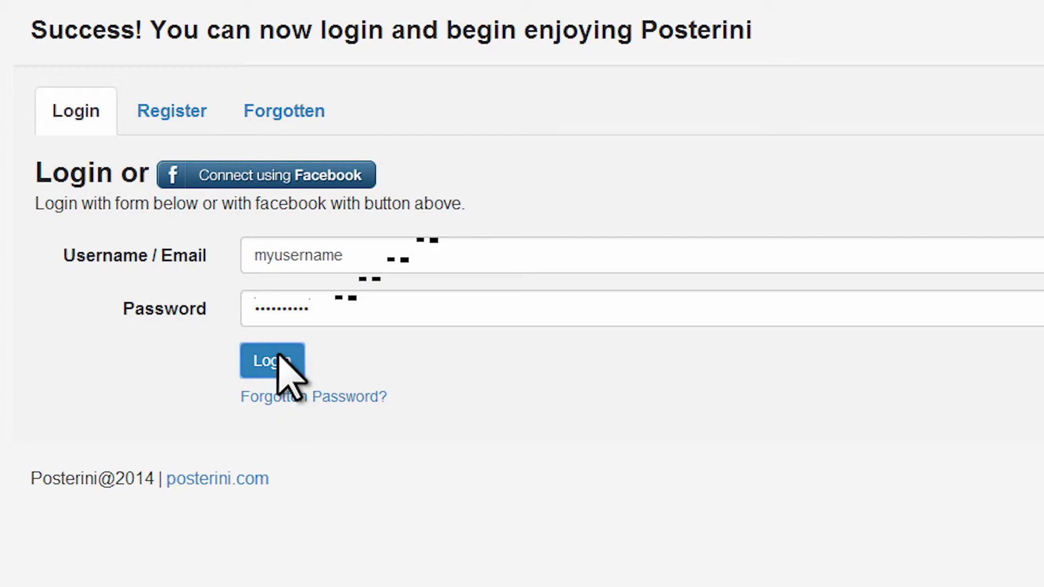
{"action": "left_click", "coordinate": [271, 361]}
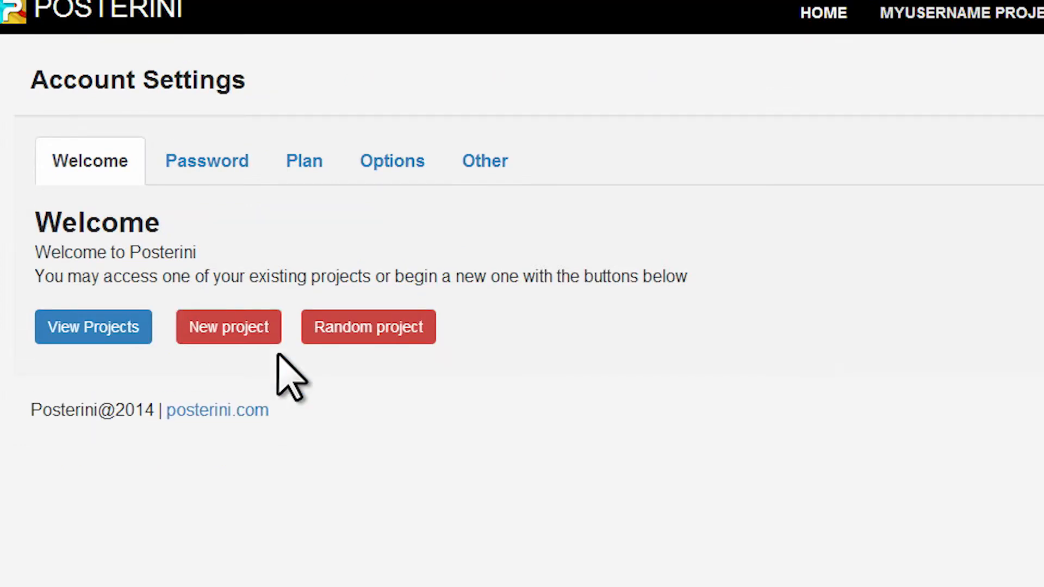
Review the Password, Plan and Options settings tabs, then bring up the Forgotten password form.
{"action": "left_click", "coordinate": [207, 161]}
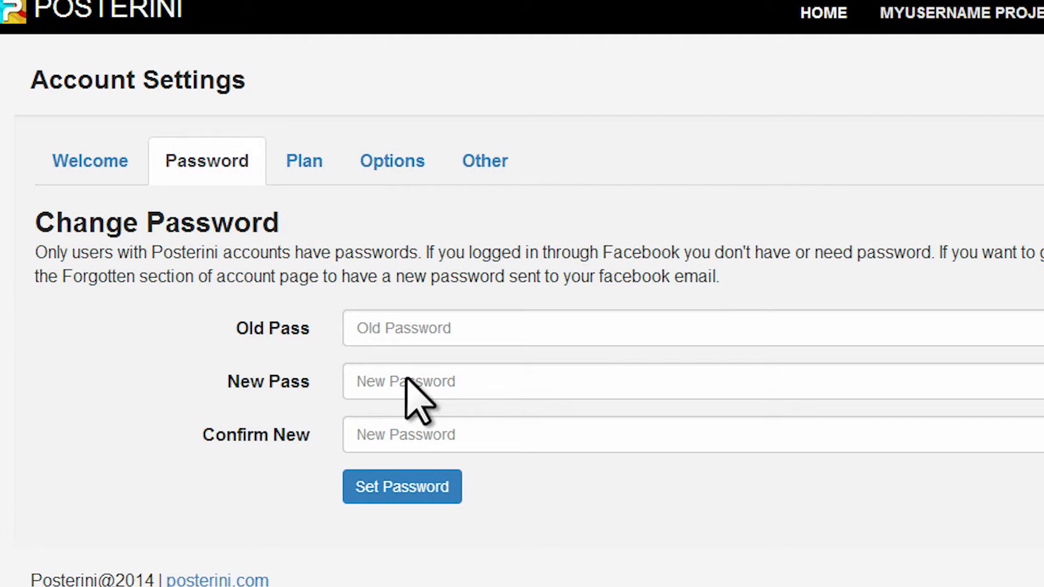
{"action": "left_click", "coordinate": [303, 160]}
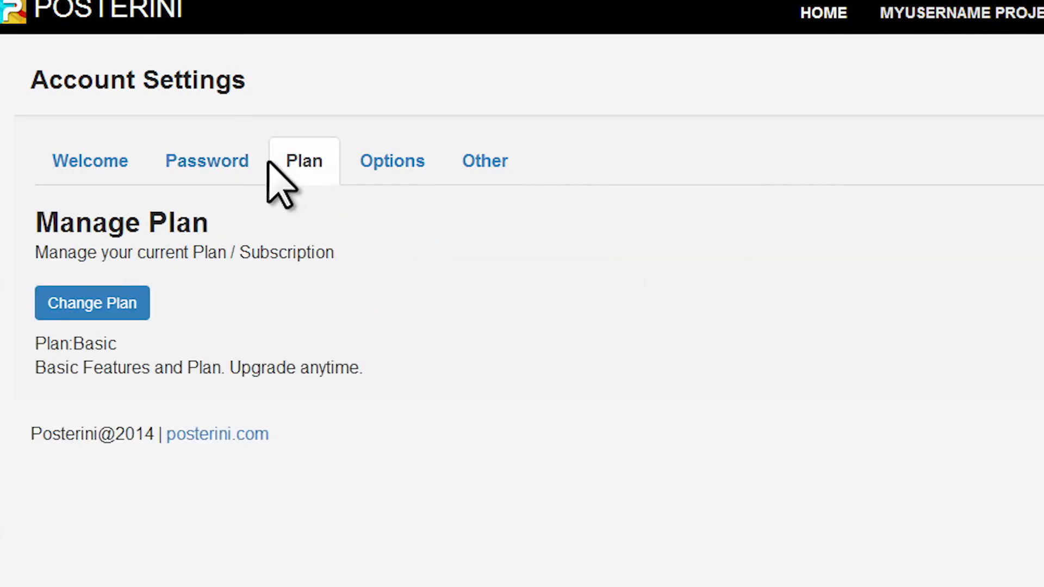
{"action": "left_click", "coordinate": [392, 160]}
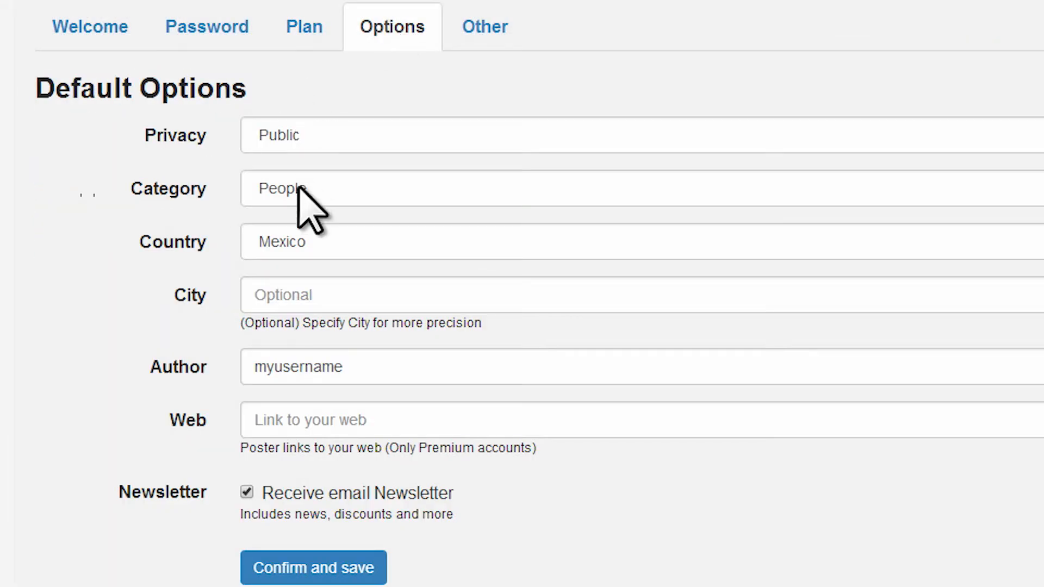
{"action": "mouse_move", "coordinate": [320, 249]}
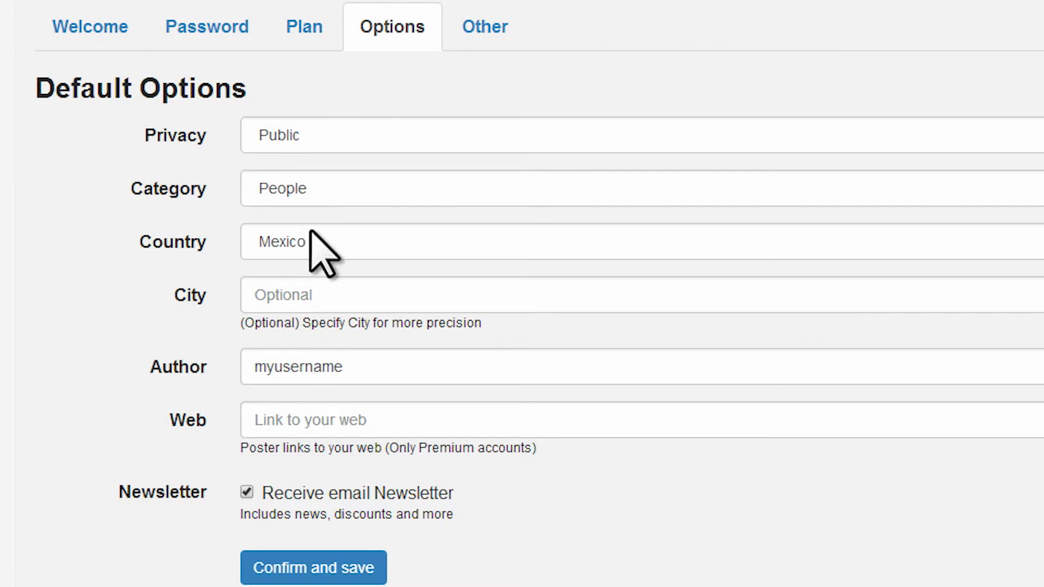
{"action": "left_click", "coordinate": [988, 34]}
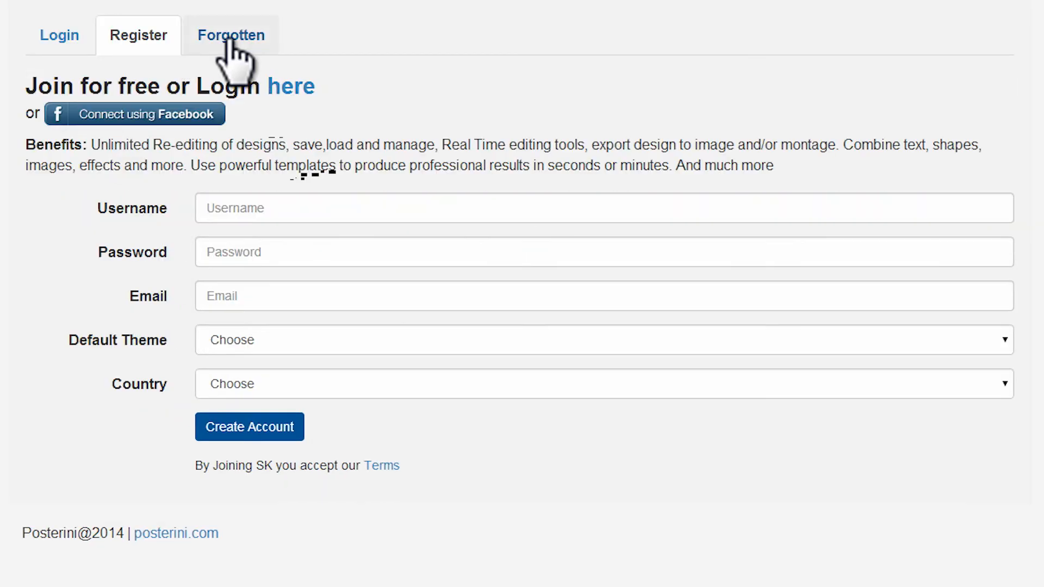
{"action": "left_click", "coordinate": [232, 34]}
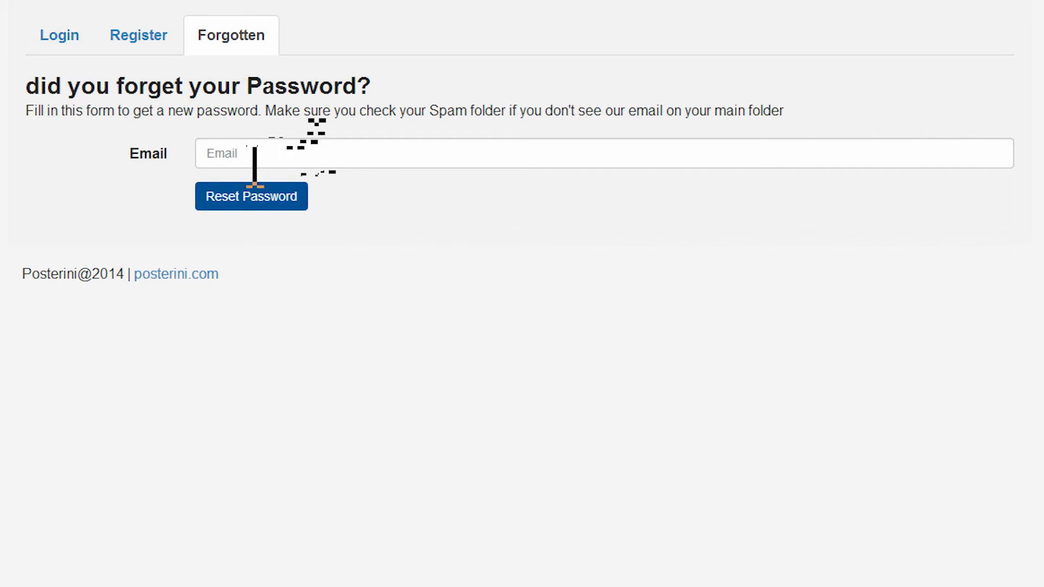